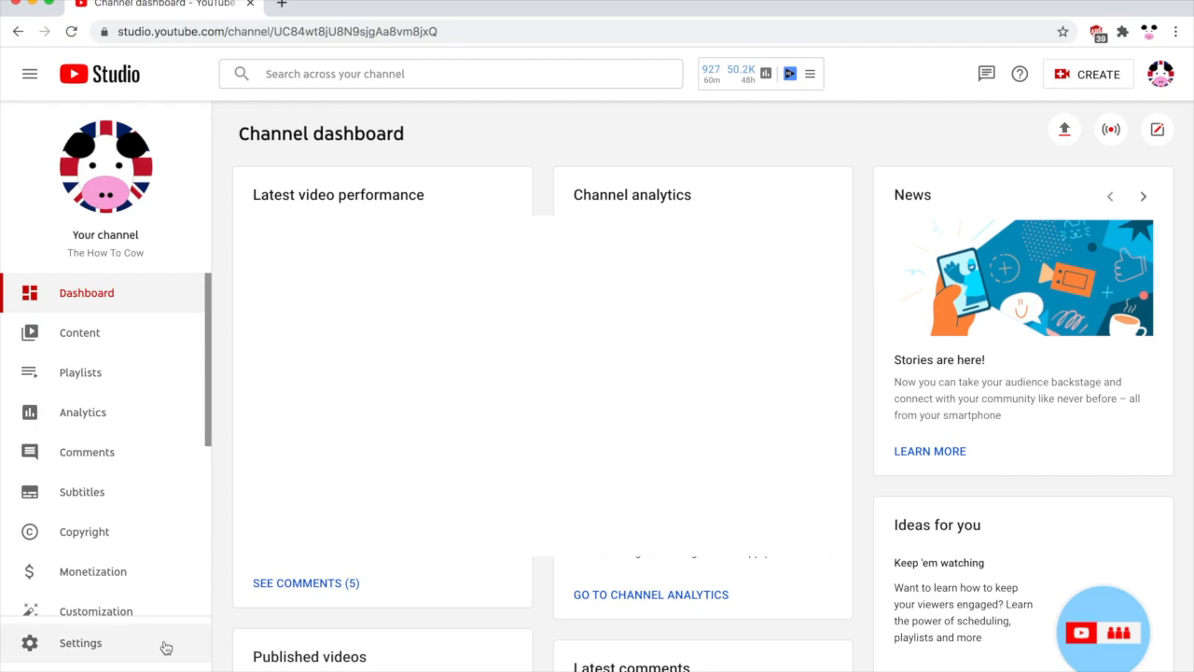
# Open YouTube Studio's Settings from the left sidebar of the dashboard
pyautogui.click(81, 642)
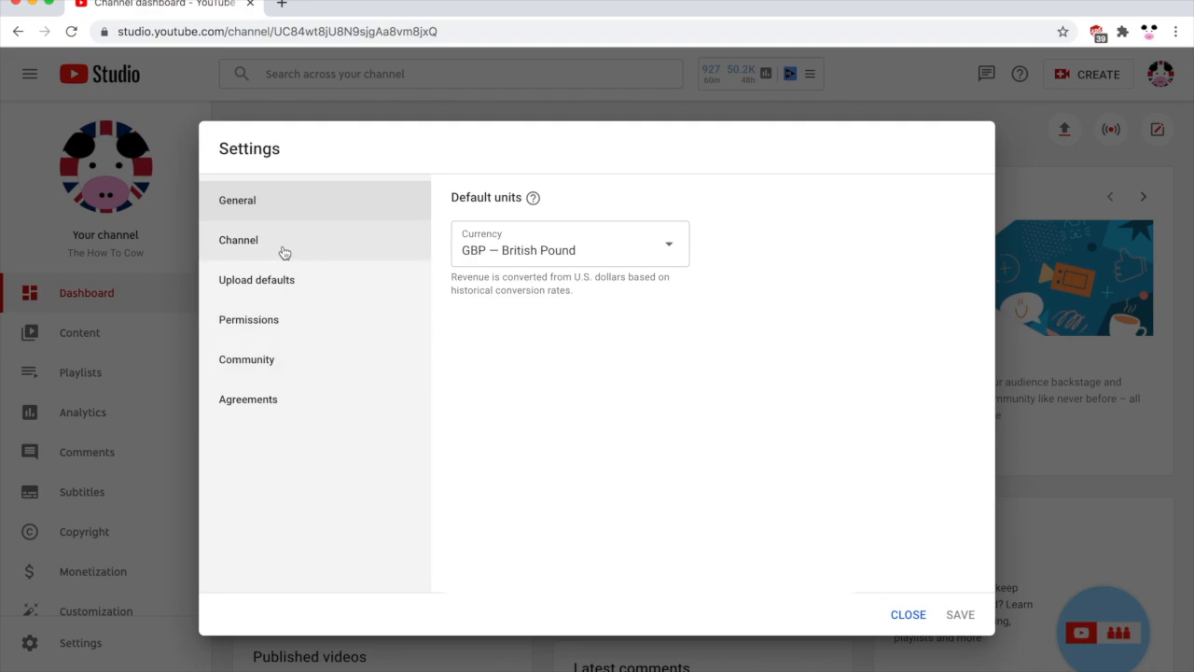
# Show the Channel section's Advanced settings, with the audience set to not made for kids
pyautogui.click(238, 240)
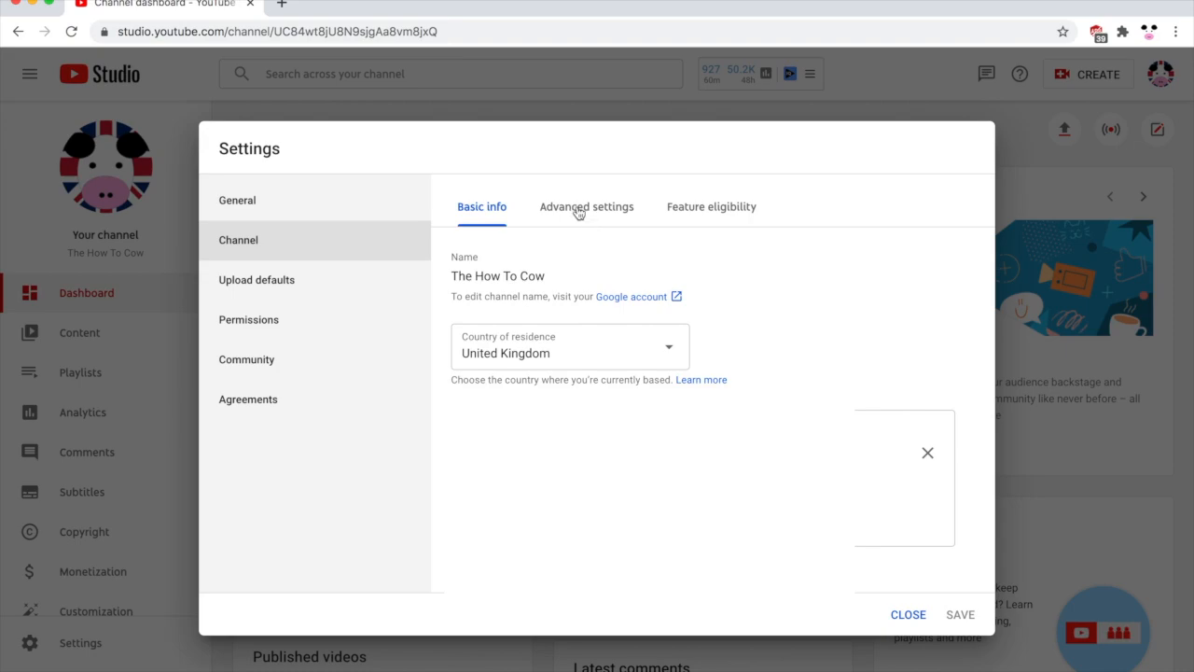
pyautogui.click(586, 207)
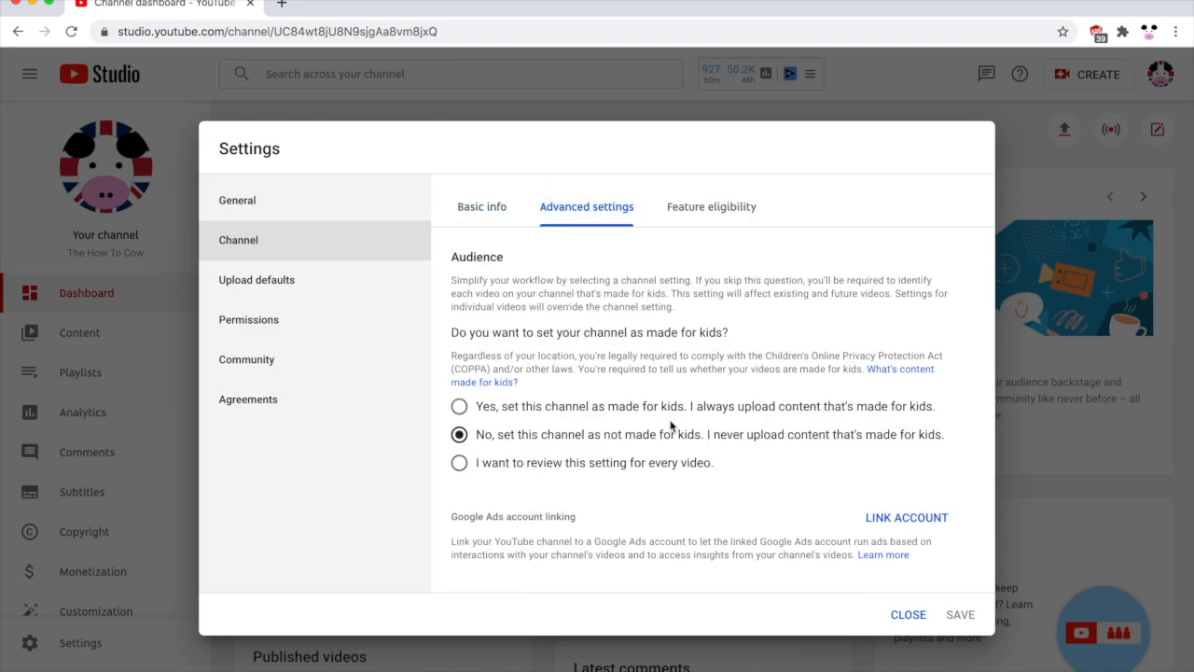
pyautogui.moveTo(512, 413)
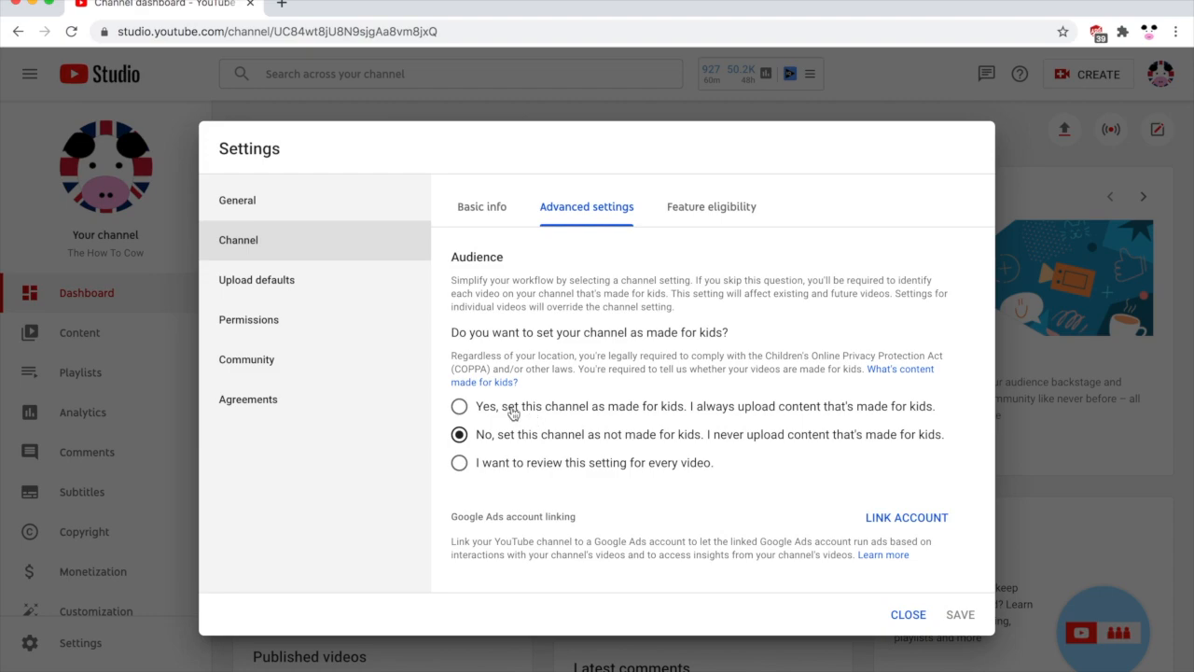
pyautogui.moveTo(545, 439)
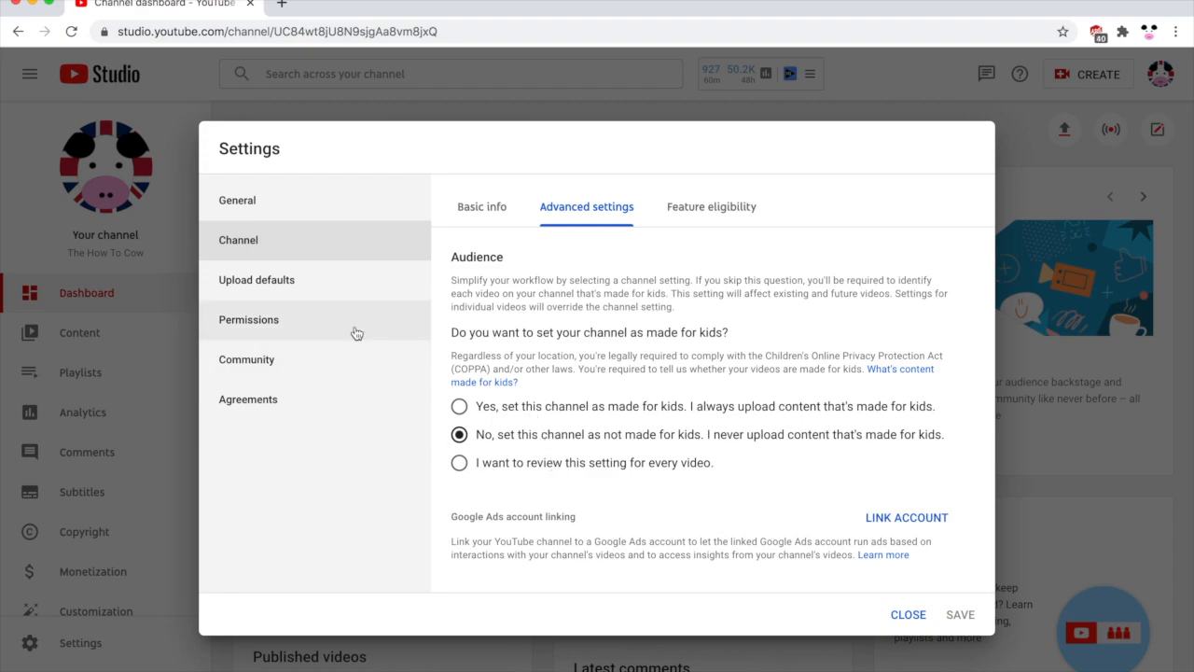
# Show the Upload defaults' Advanced settings to reach the comment permission options
pyautogui.click(257, 279)
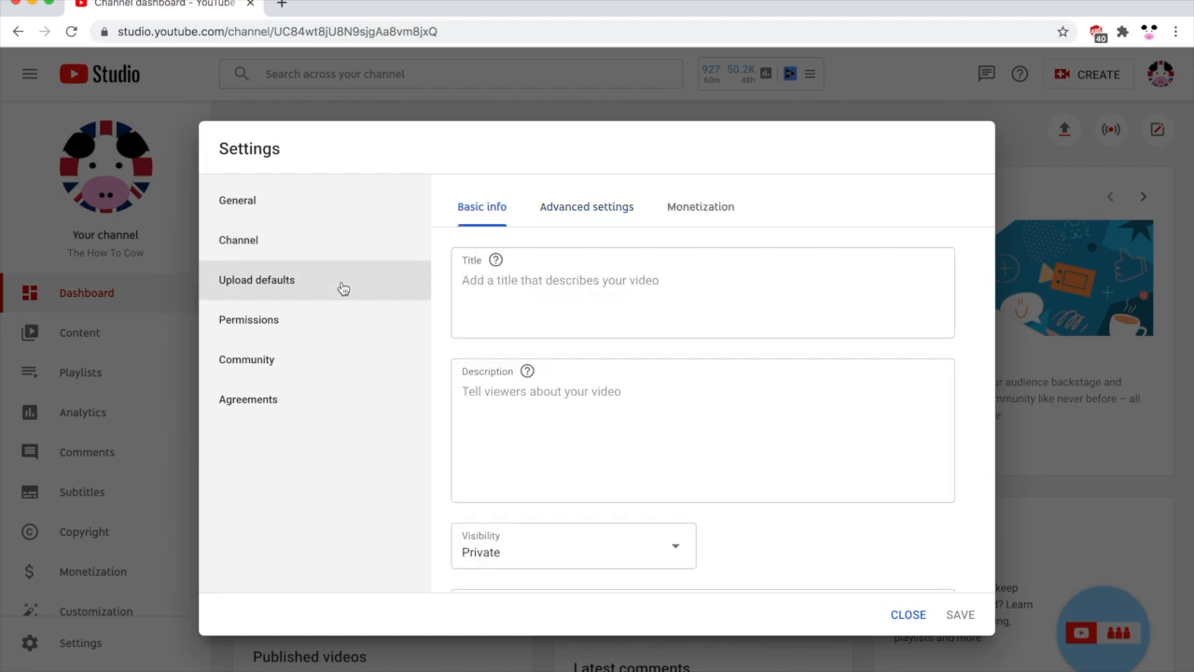
pyautogui.moveTo(586, 207)
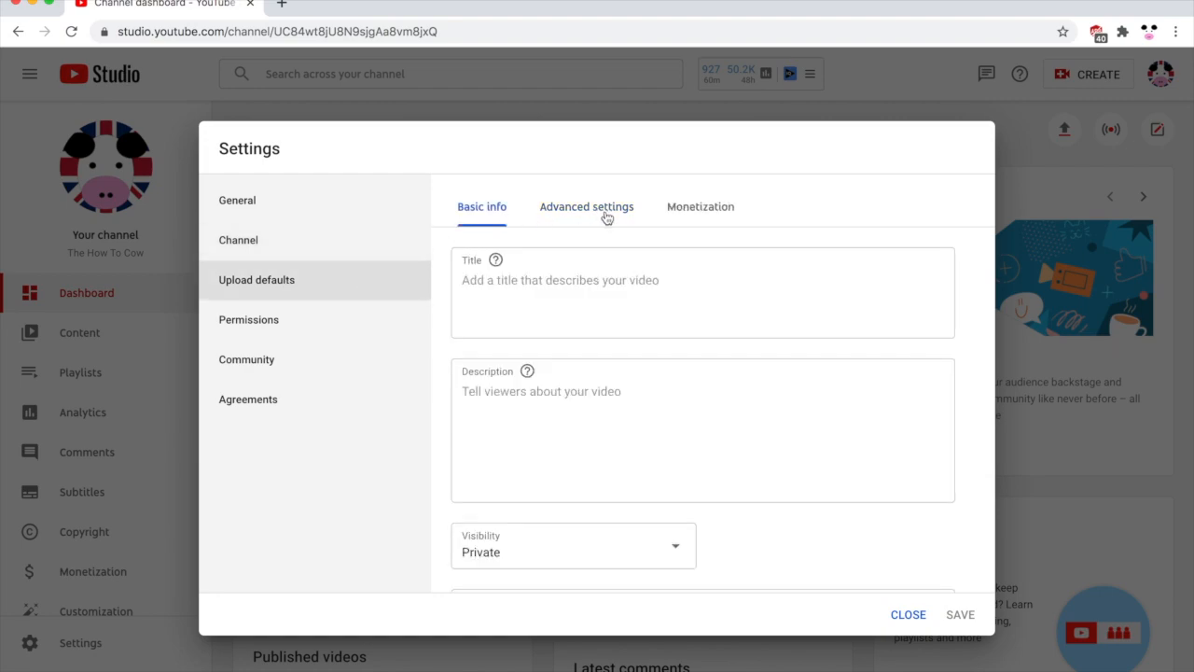
pyautogui.click(586, 206)
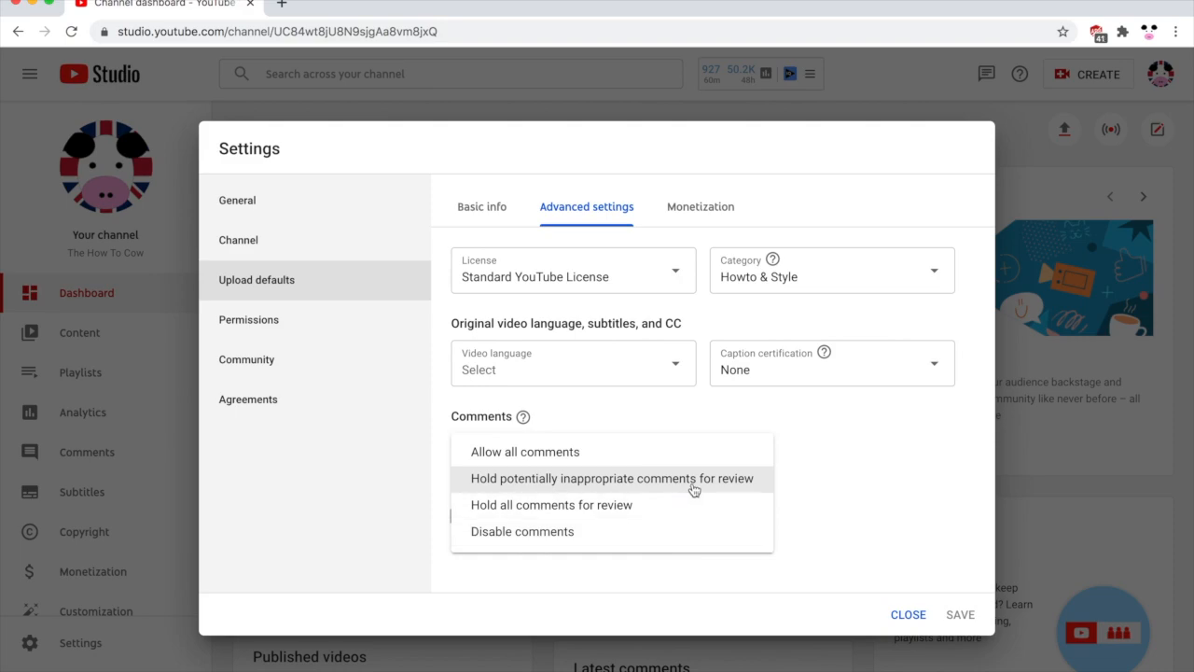
pyautogui.moveTo(681, 485)
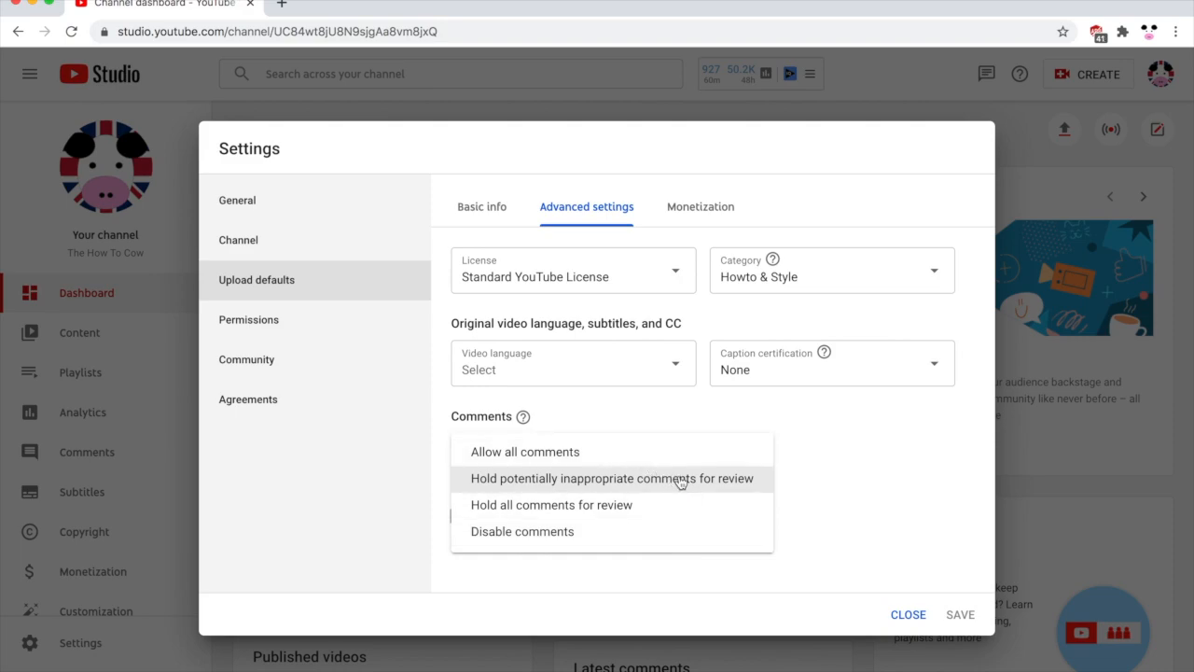
pyautogui.moveTo(691, 483)
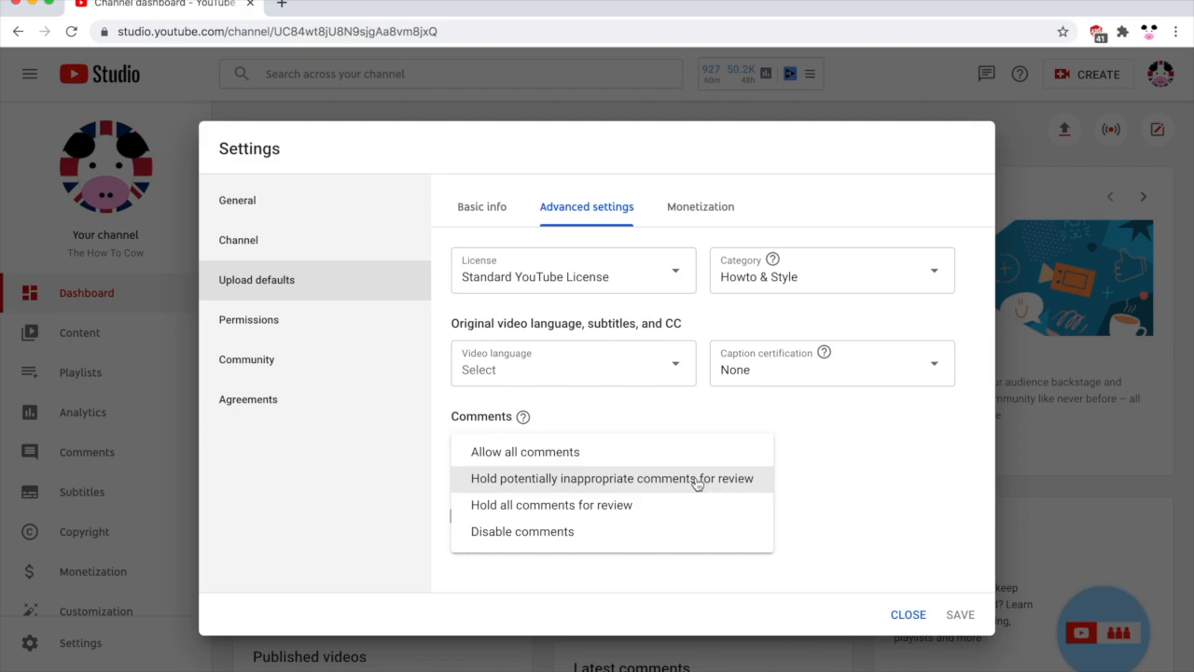
pyautogui.moveTo(910, 625)
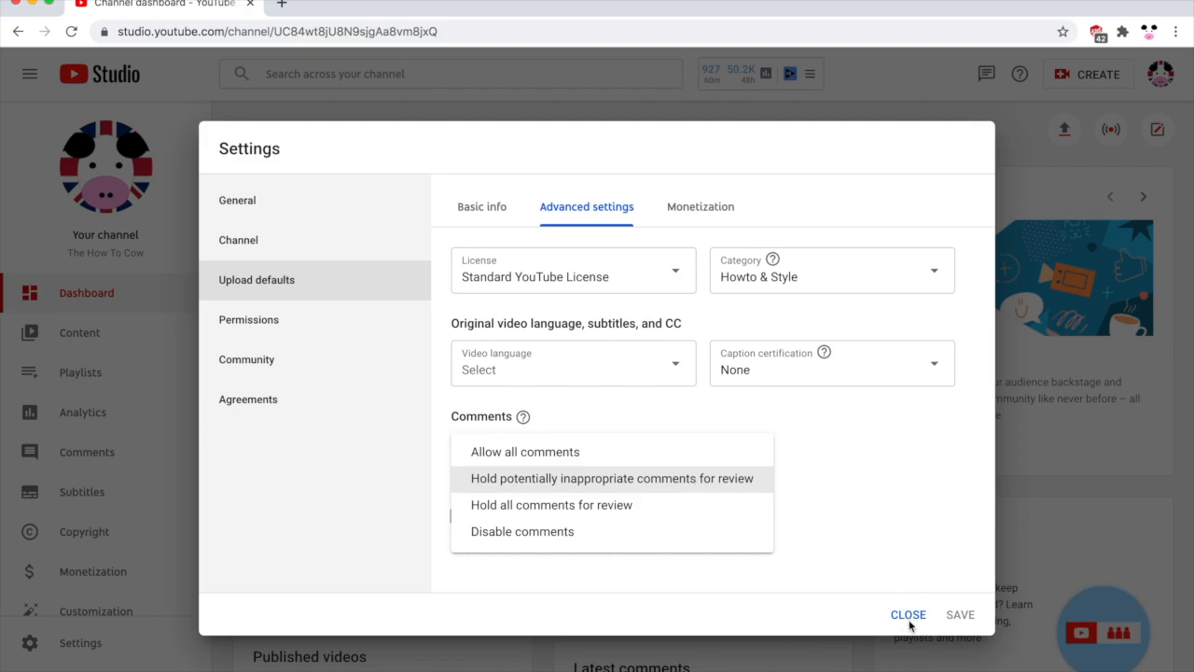
# Close Settings and go to the Content page listing the uploaded videos
pyautogui.click(907, 613)
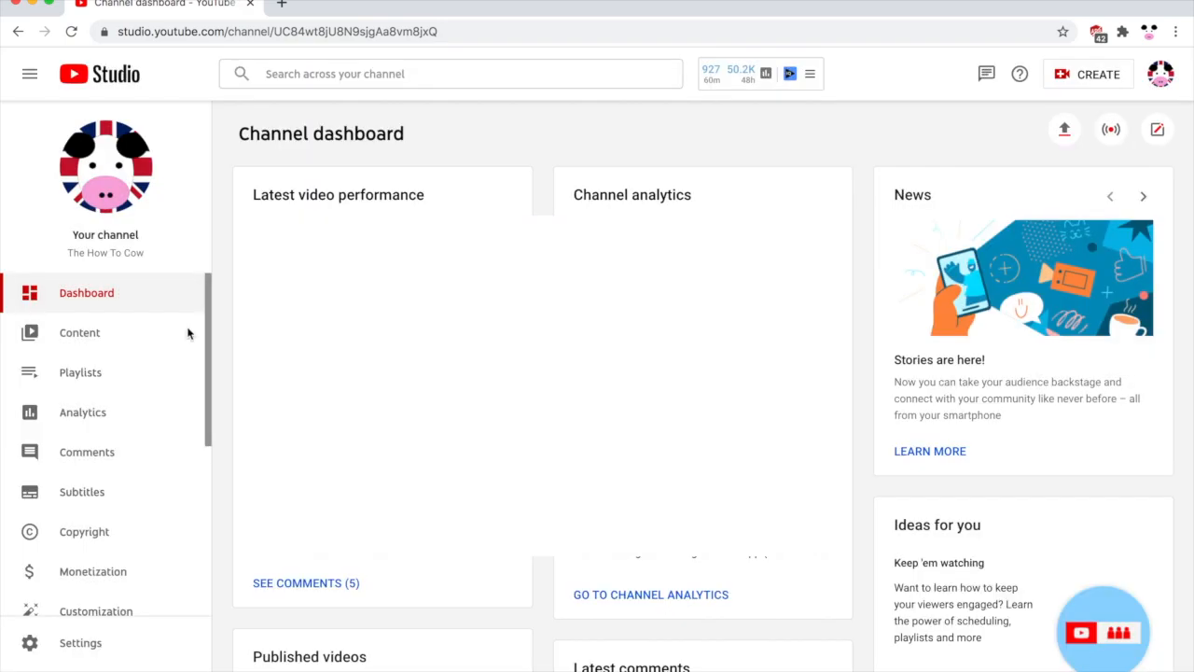
pyautogui.click(80, 332)
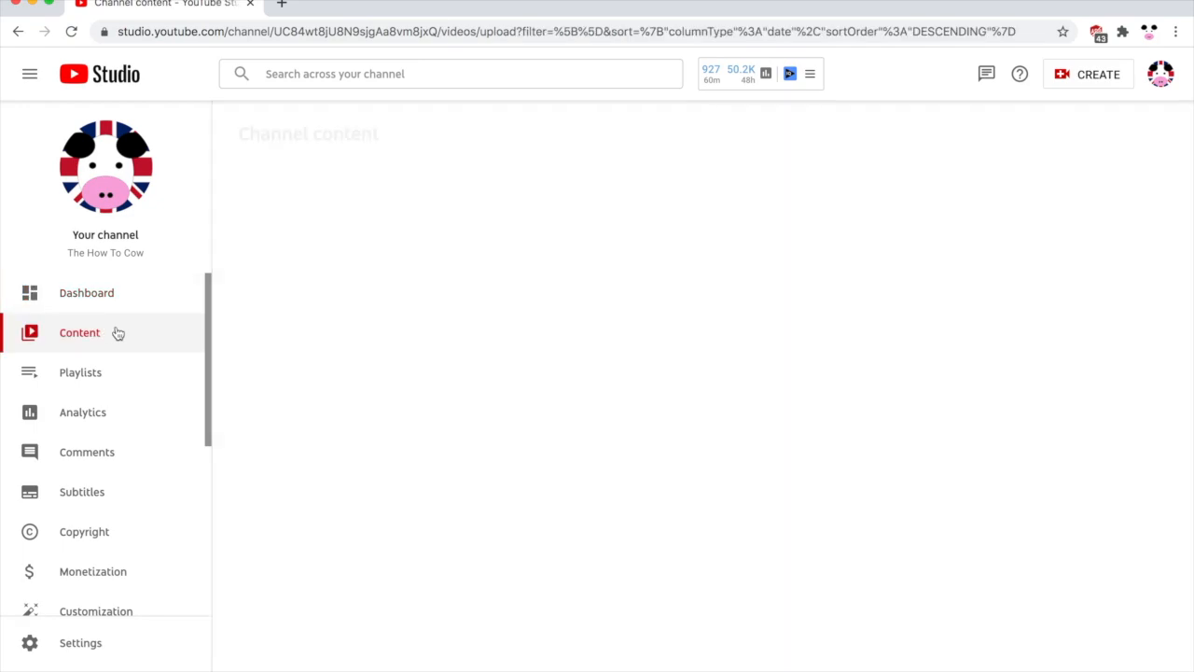
pyautogui.click(79, 332)
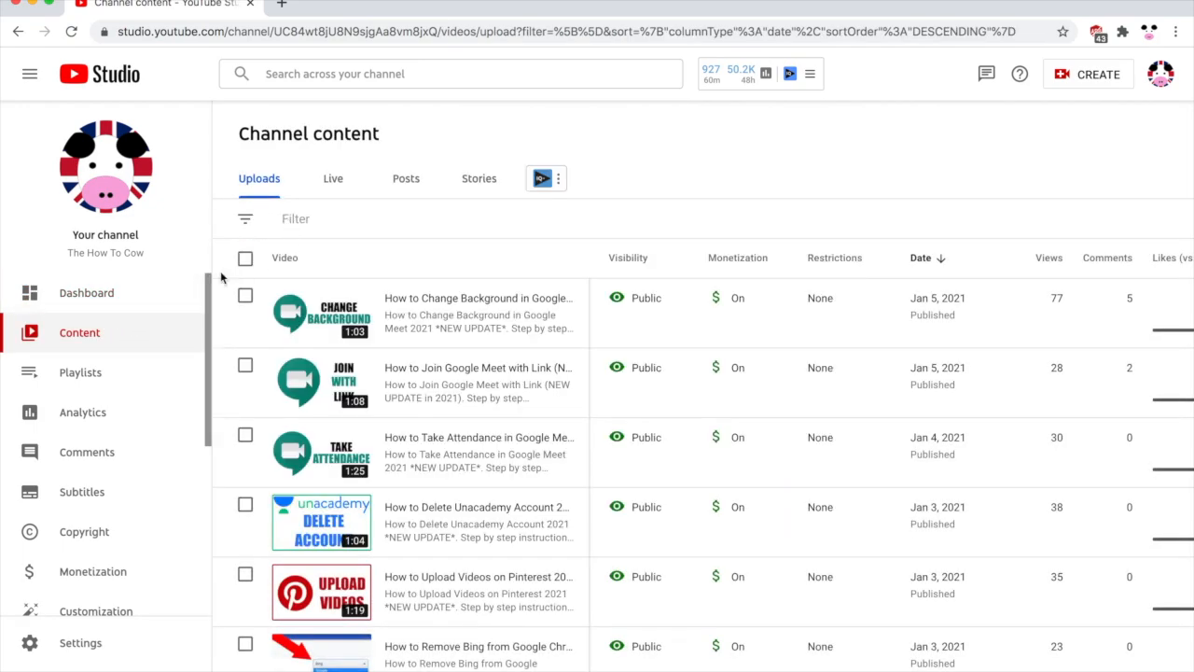
pyautogui.moveTo(245, 259)
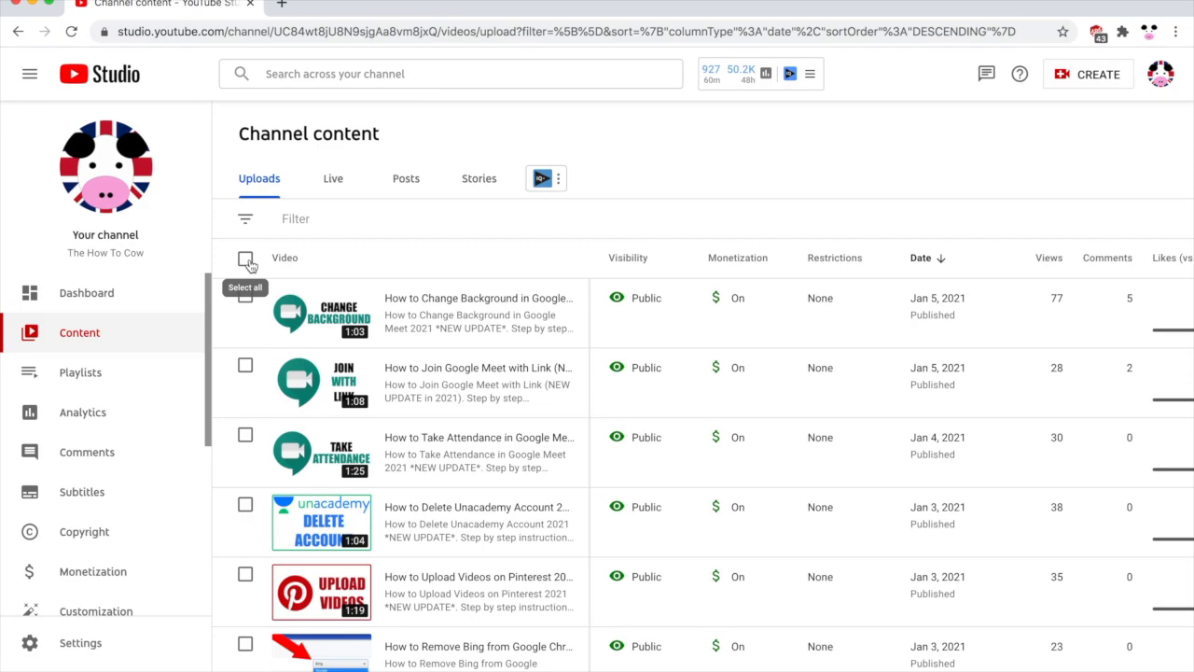
# Select all 30 videos and add a bulk Comments edit allowing all comments
pyautogui.click(244, 258)
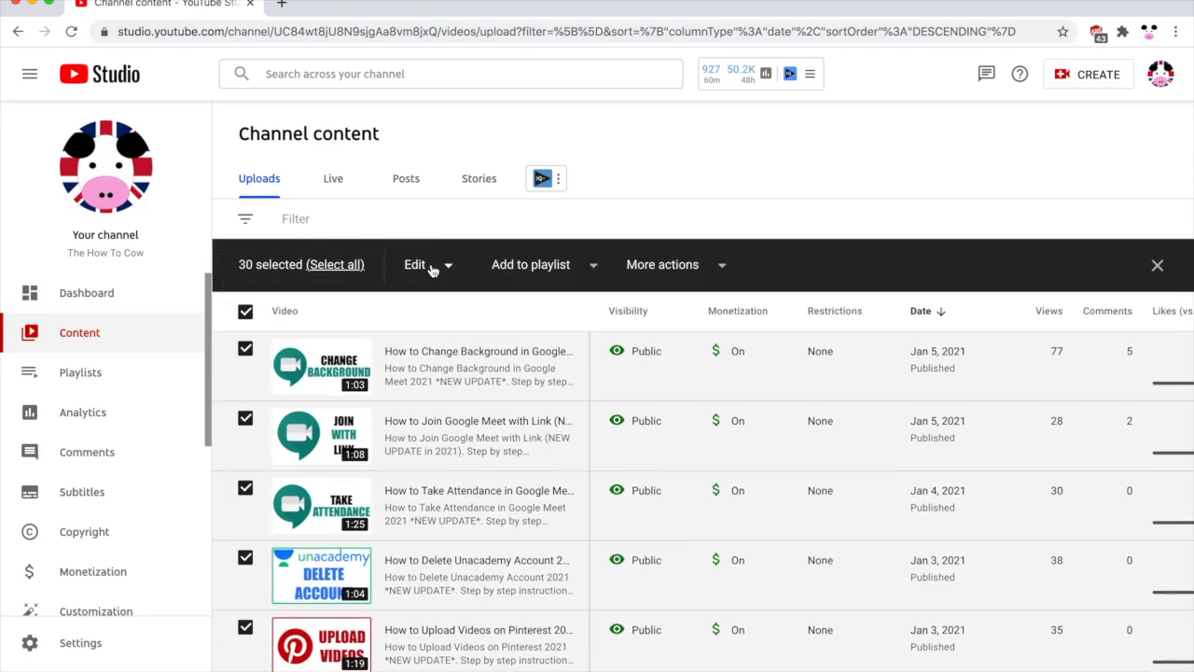
pyautogui.click(422, 264)
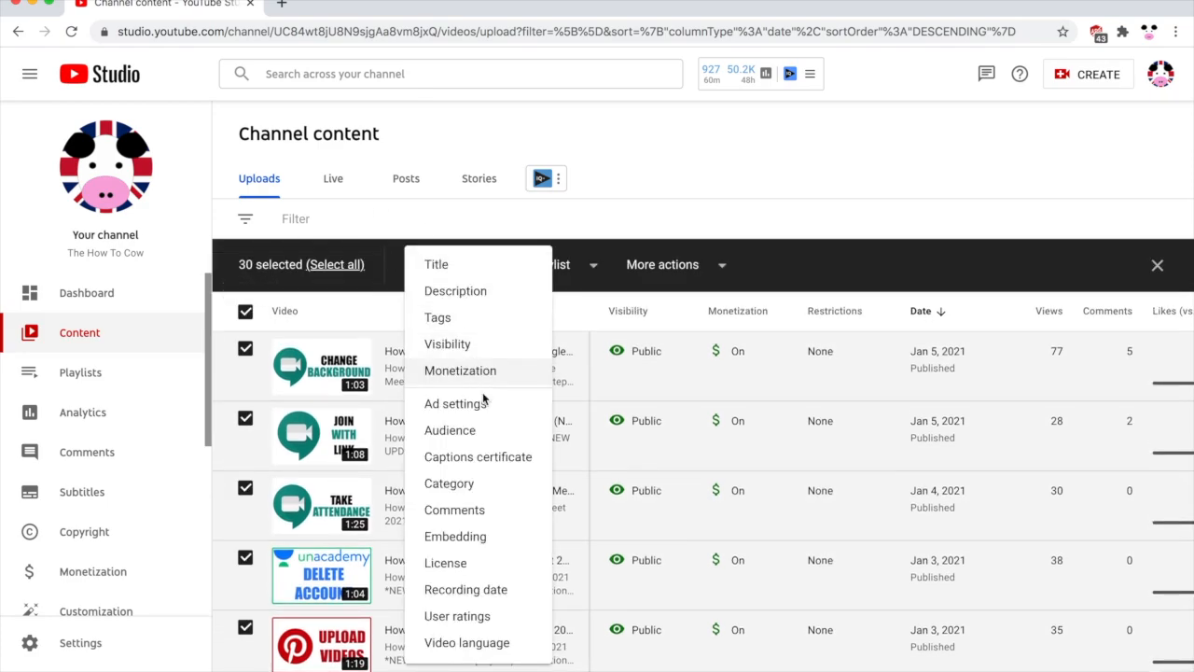
pyautogui.moveTo(454, 510)
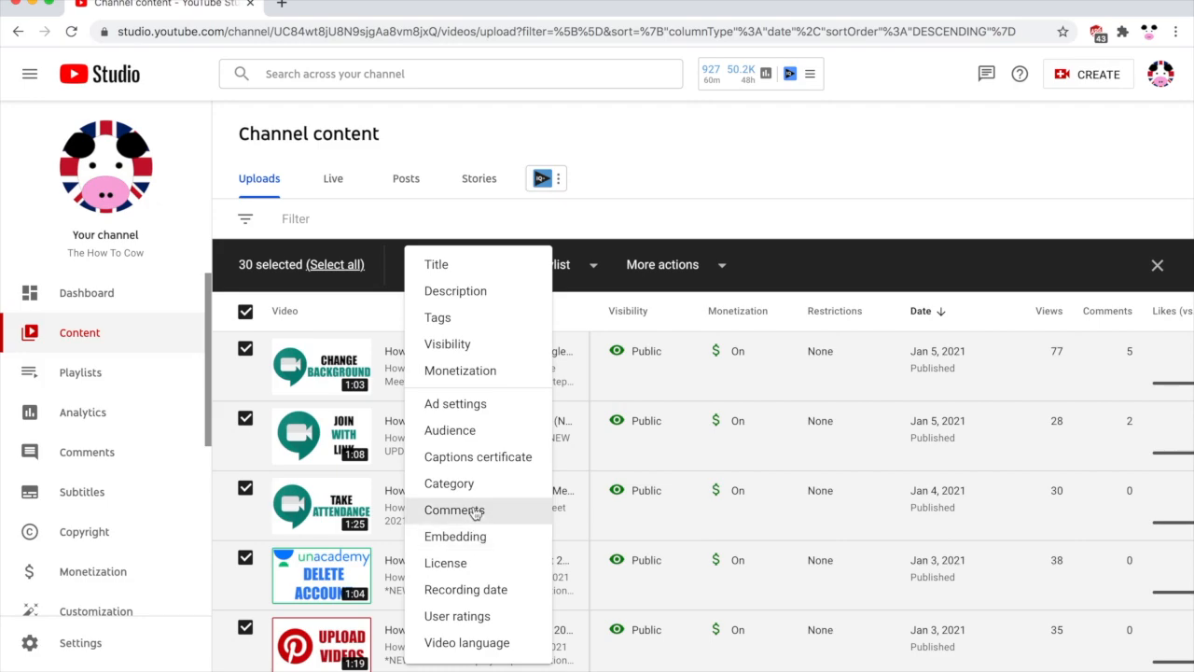
pyautogui.click(454, 510)
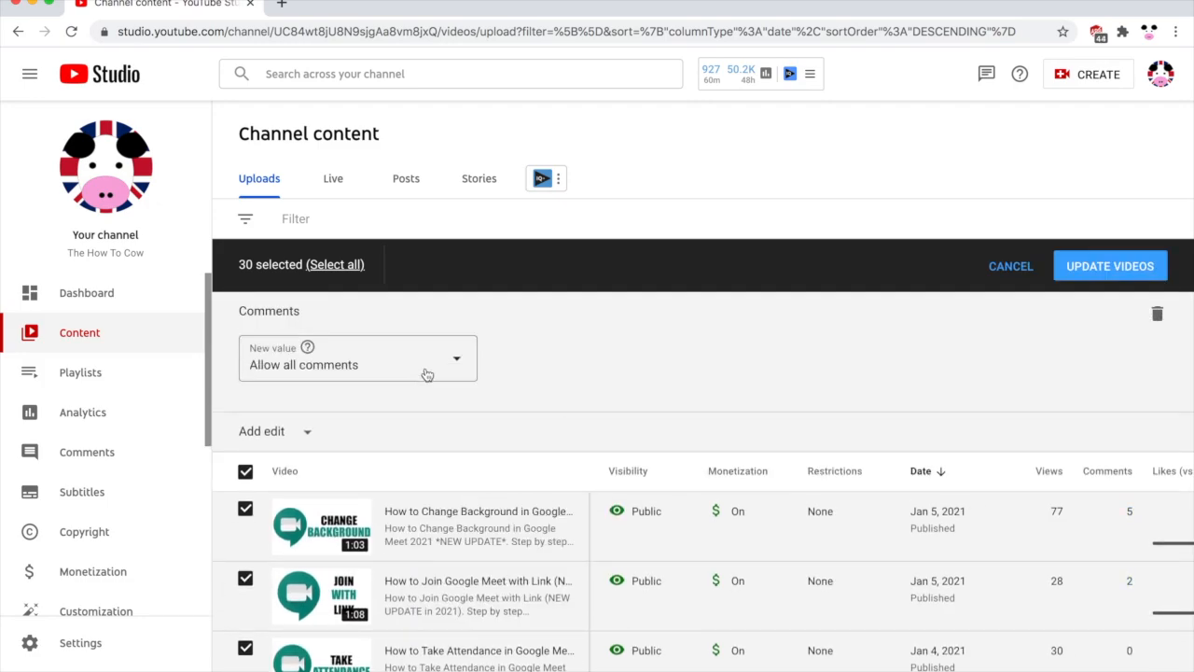
pyautogui.click(357, 358)
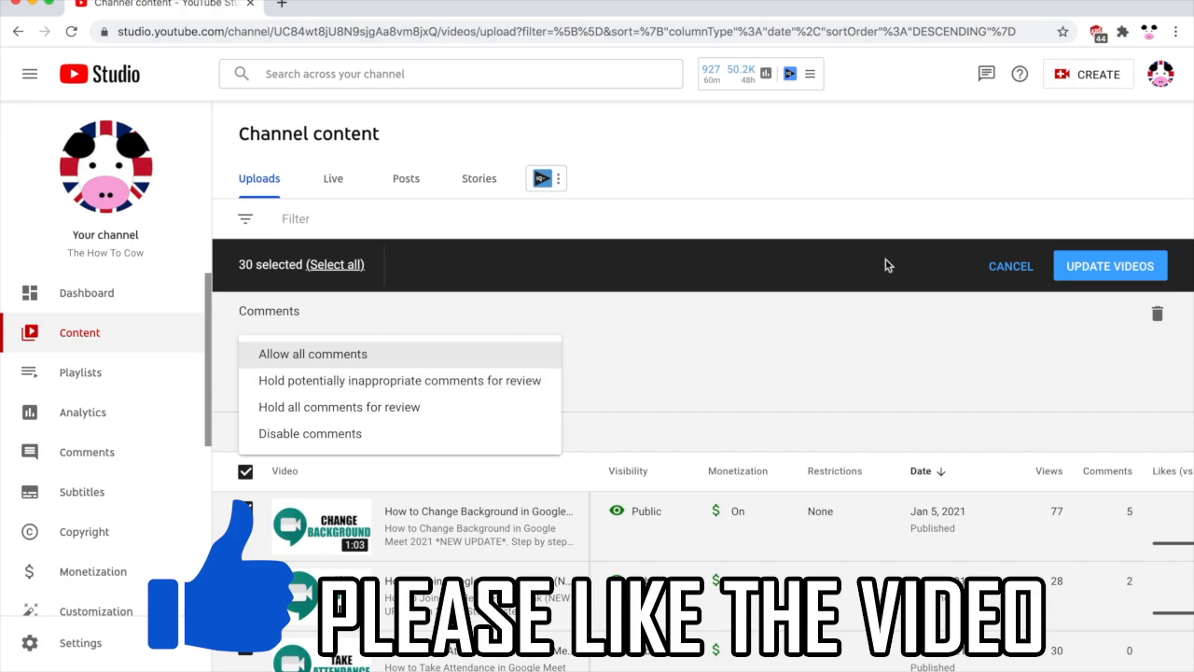
pyautogui.moveTo(1110, 274)
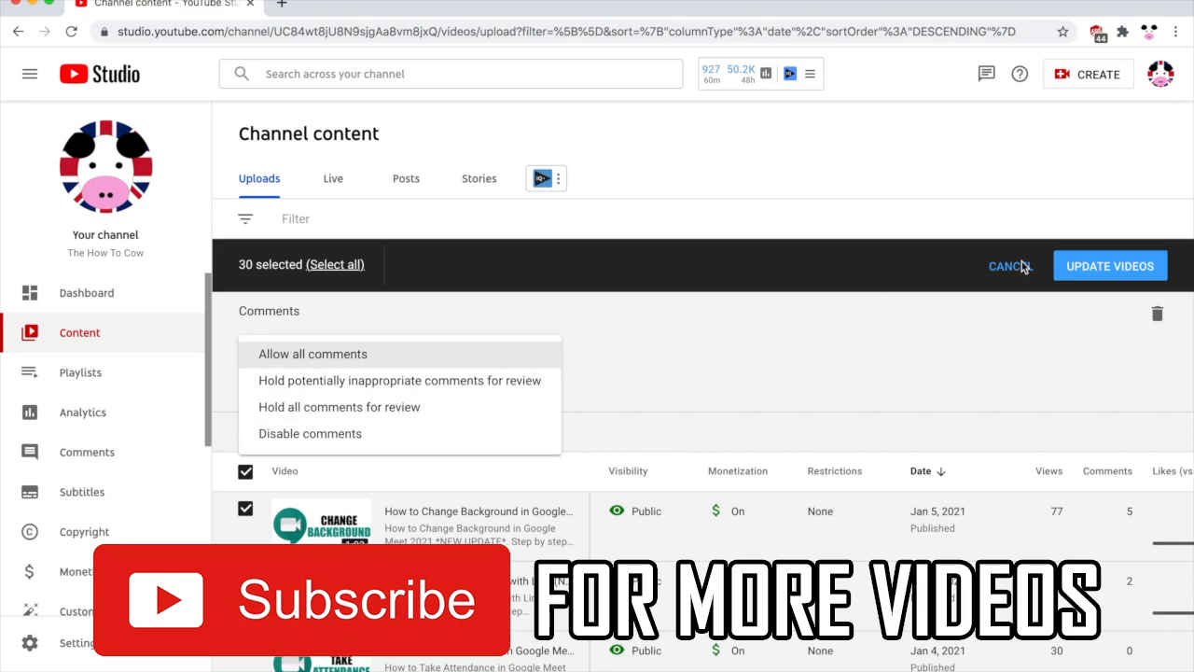
pyautogui.moveTo(851, 309)
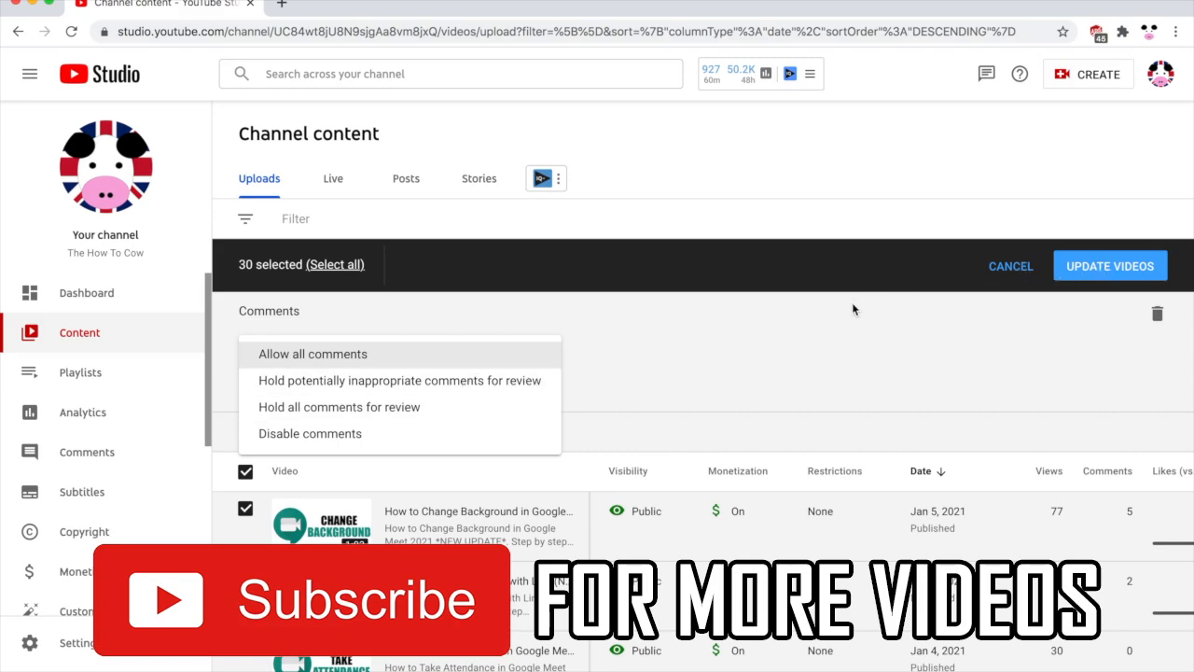